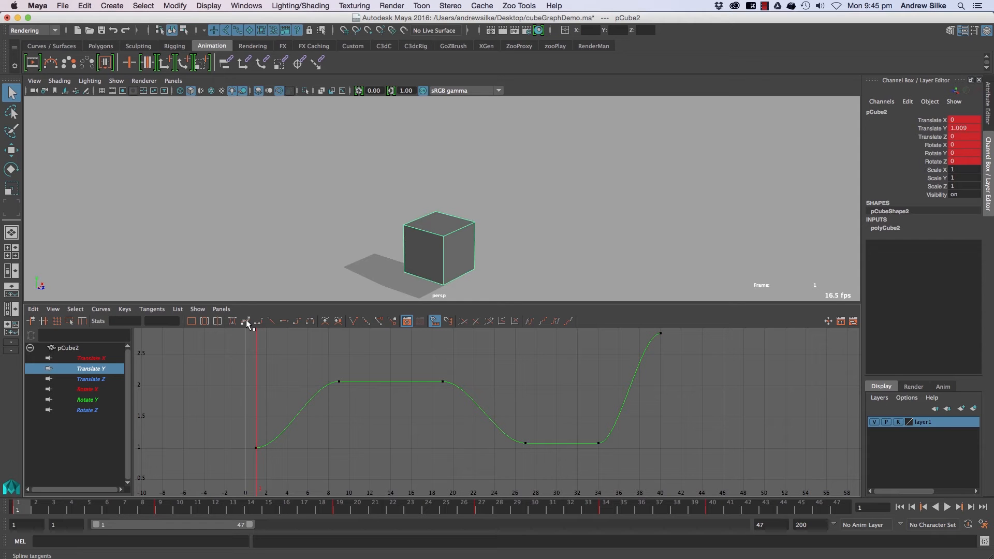
- Box-select the cube's Translate Y keys in the Graph Editor
drag(290, 379, 303, 427)
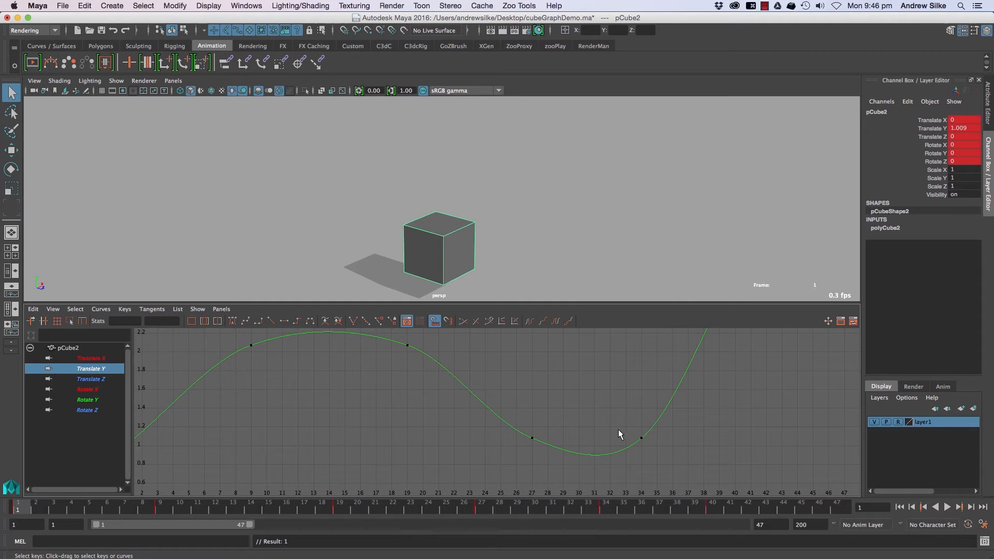
mouse_move(525, 440)
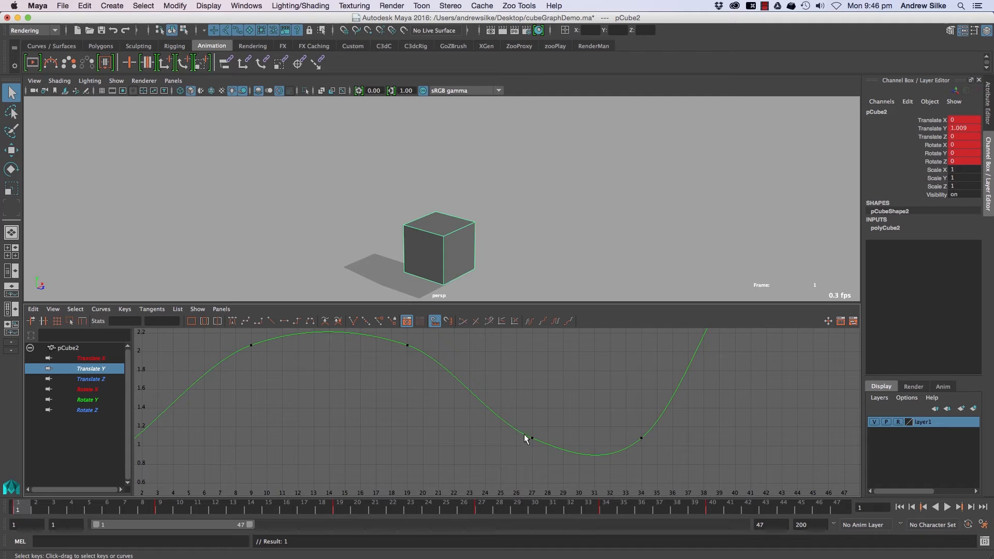
click(532, 437)
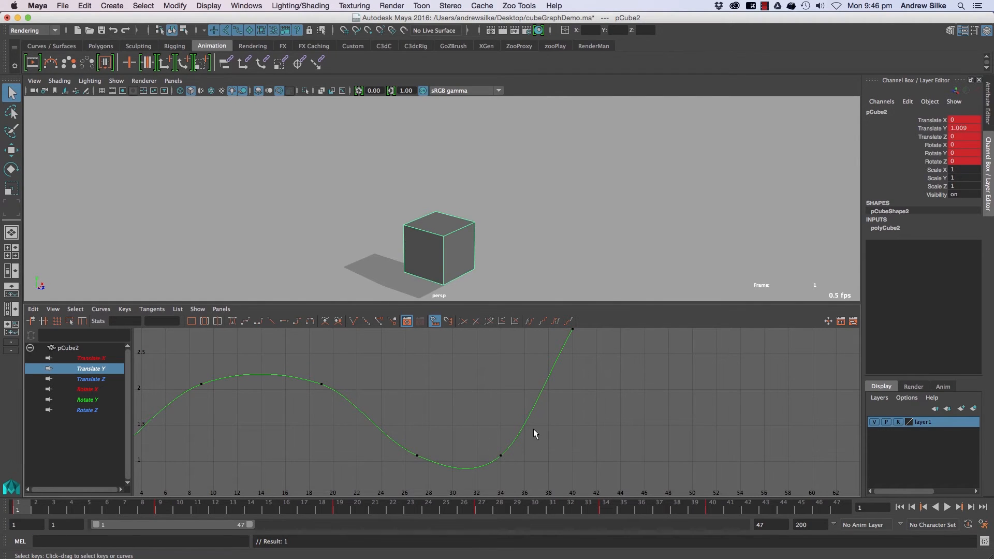
click(501, 470)
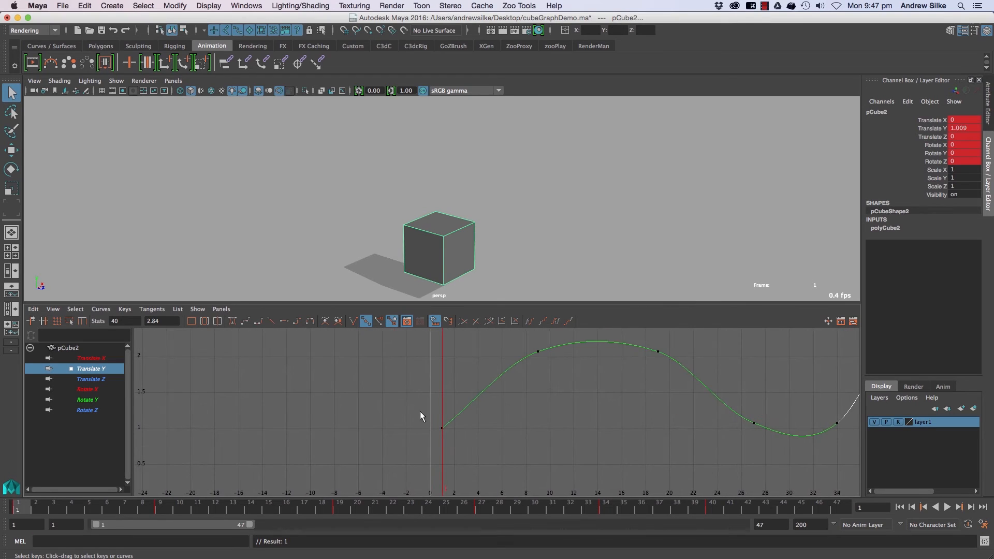
click(442, 427)
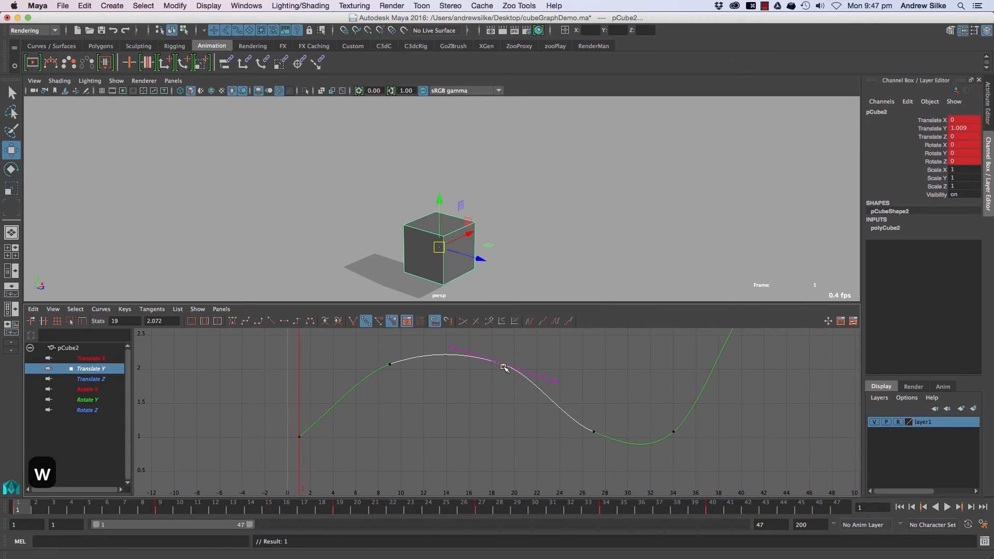
- Drag the frame-19 key down to about 1 and raise the frame-28 key to about 2.6
drag(502, 367, 494, 373)
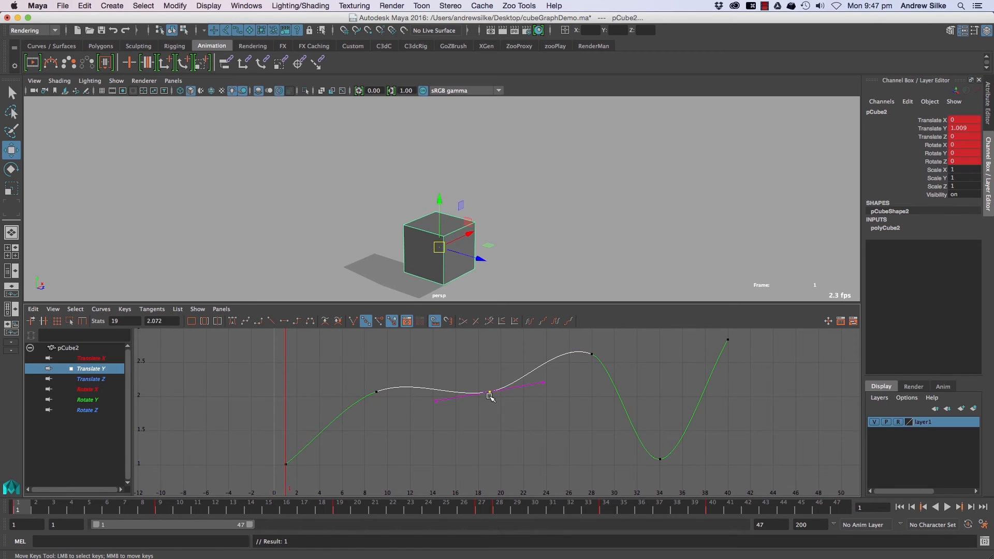
drag(490, 393, 537, 389)
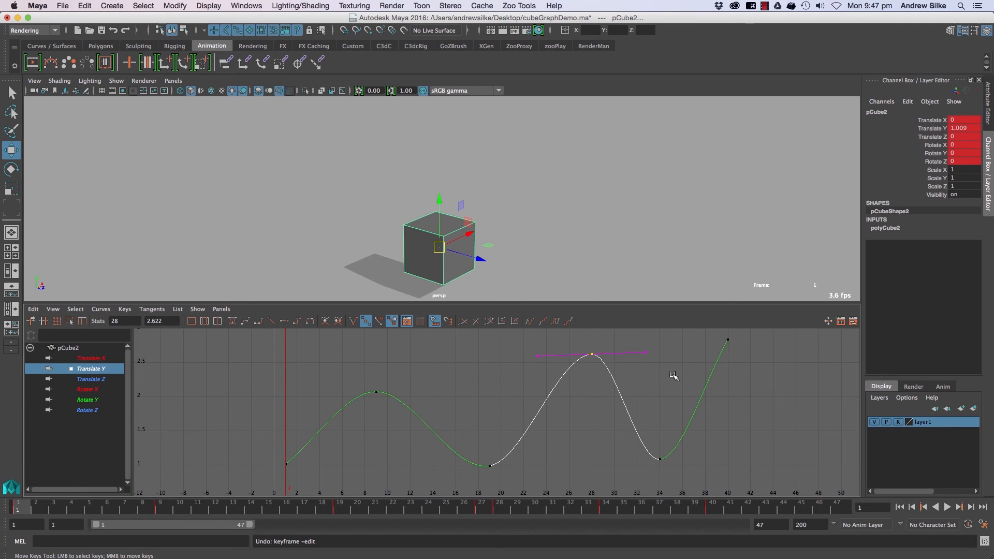
drag(591, 353, 489, 464)
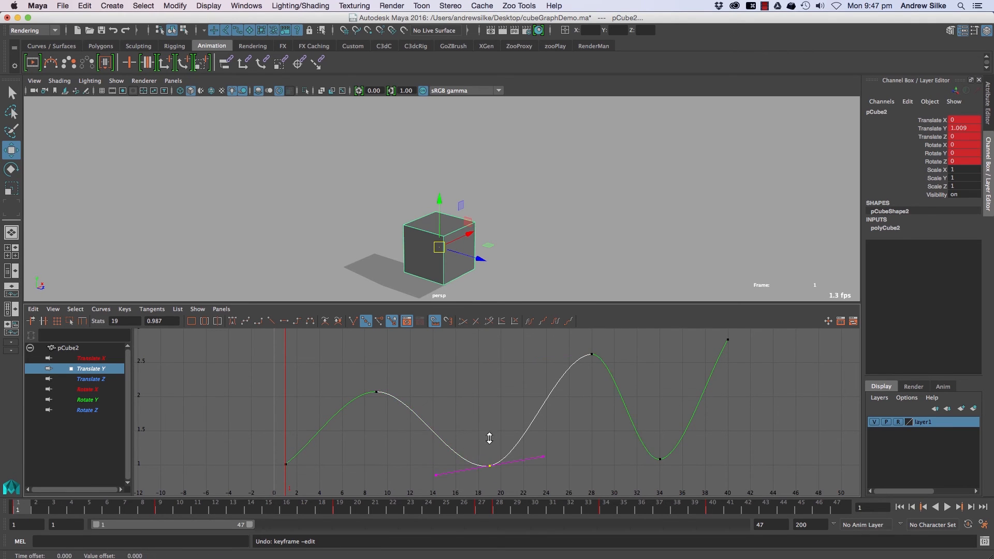